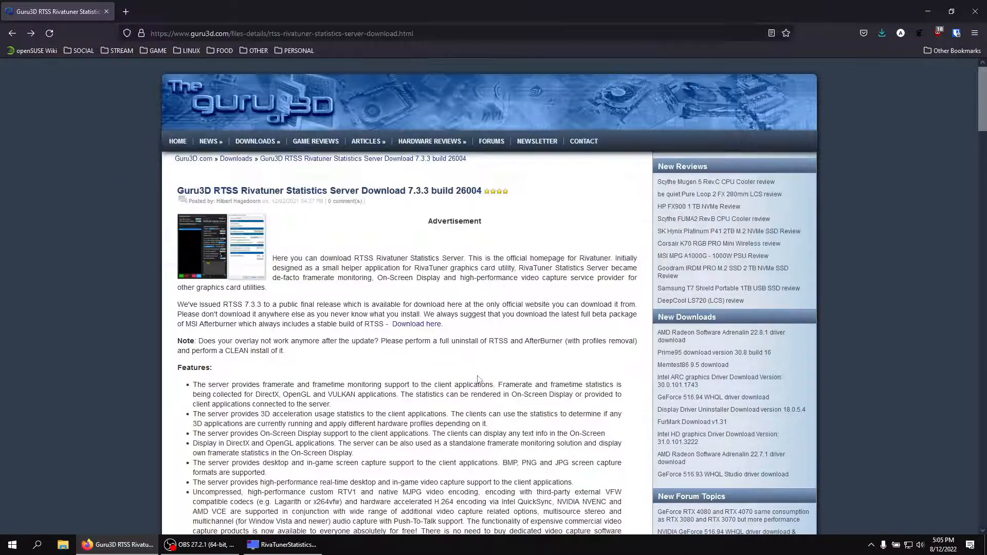
# - Scroll to Download Locations and start downloading RTSS version 7.3.3 Final
pyautogui.scroll(-3)
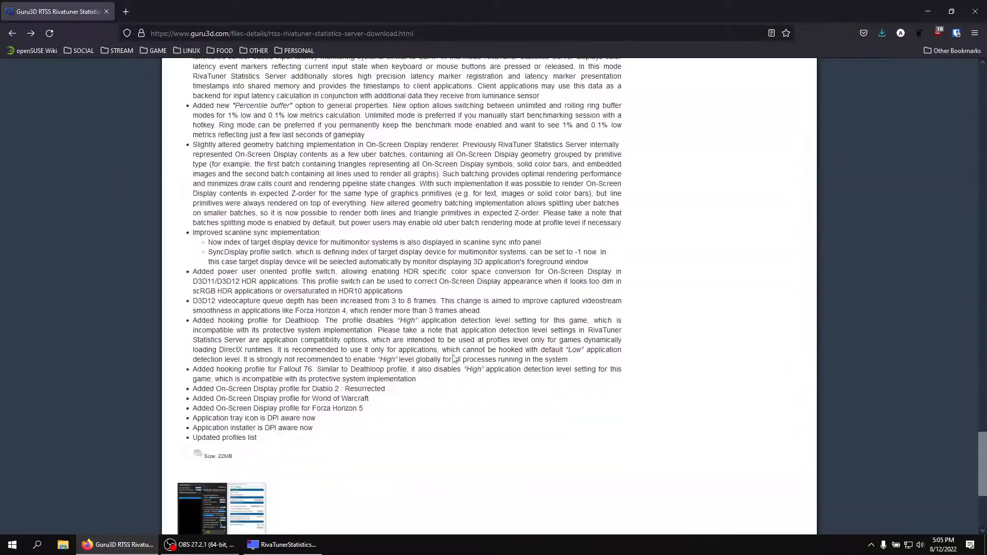
pyautogui.scroll(-3)
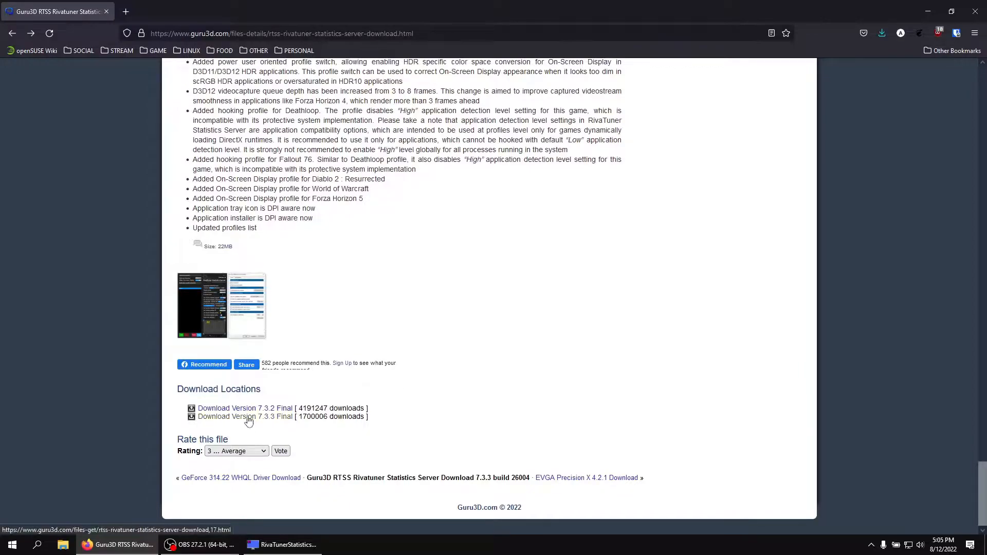
pyautogui.click(245, 416)
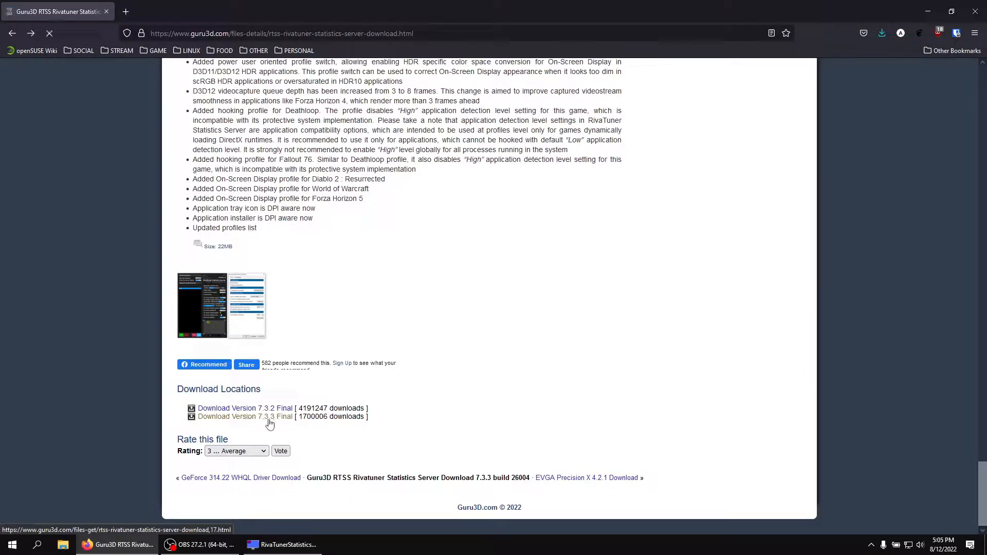
pyautogui.click(244, 416)
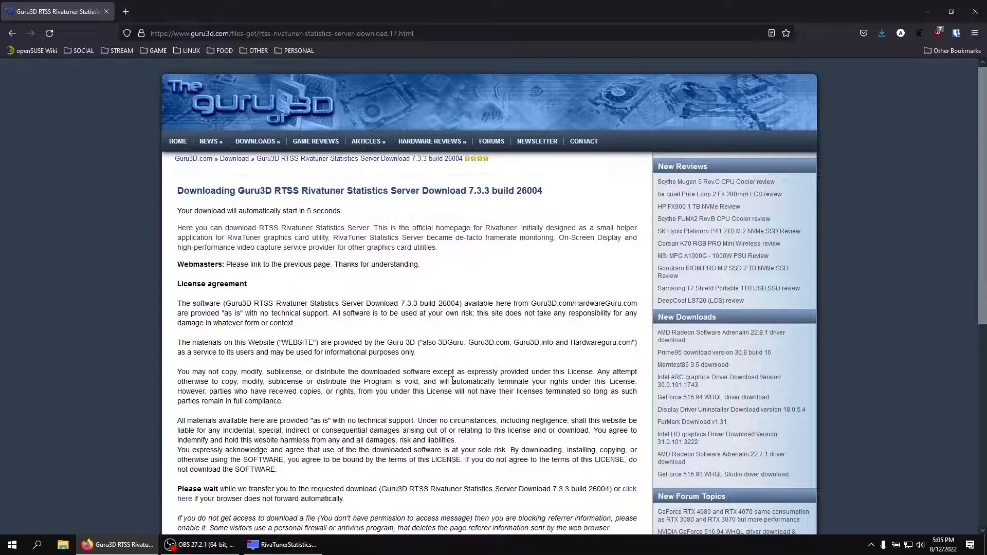
# - Turn off RTSS own statistics, reset all settings to defaults, and close the window
pyautogui.click(881, 33)
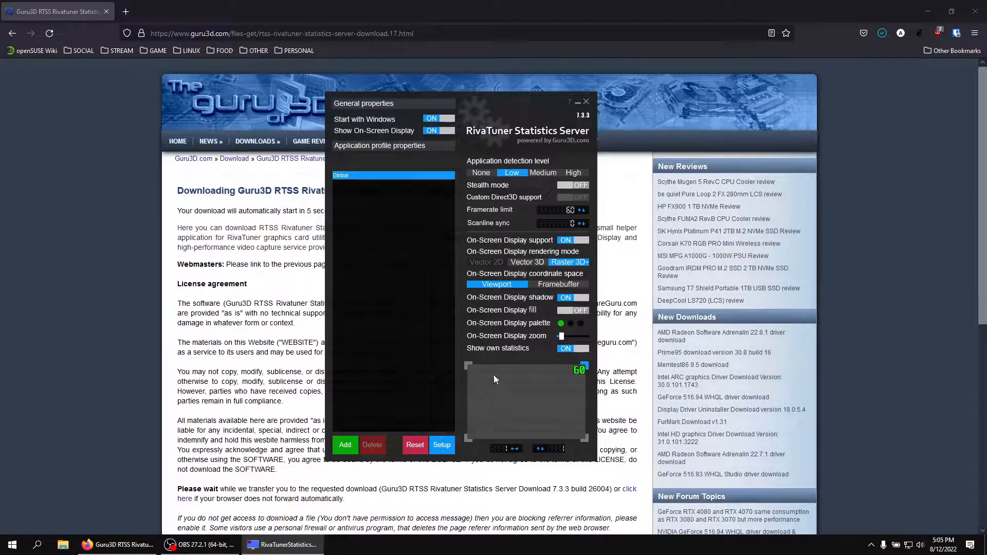
pyautogui.click(442, 445)
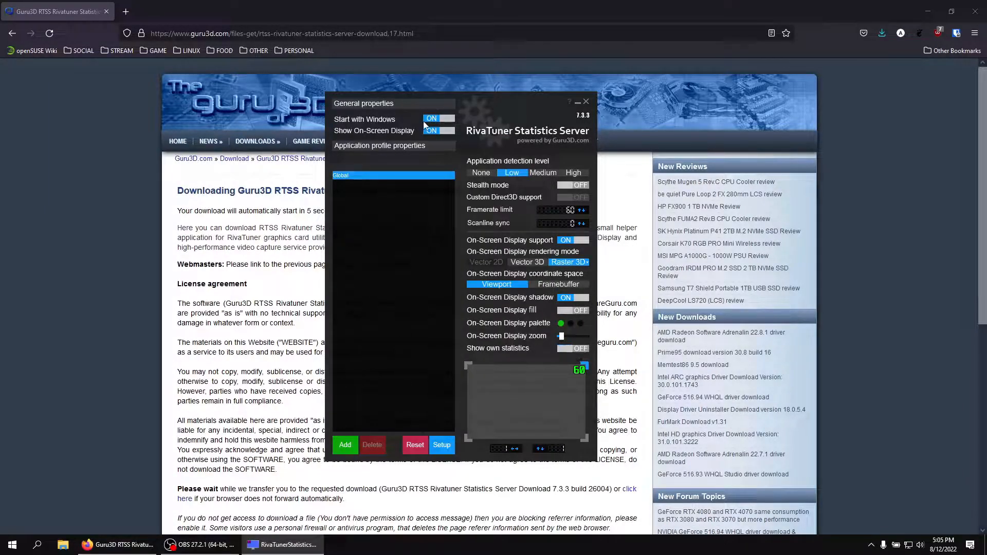
pyautogui.click(438, 119)
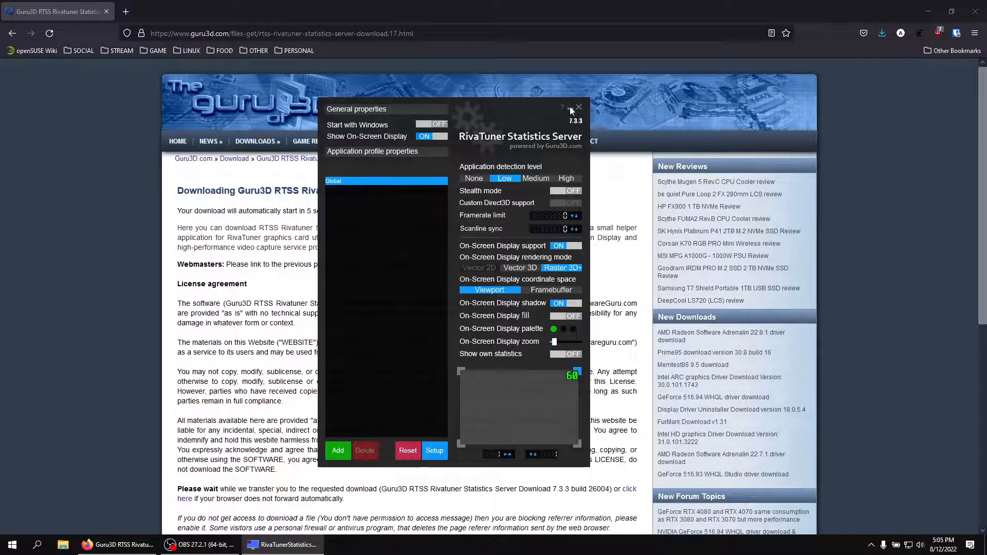
pyautogui.click(578, 107)
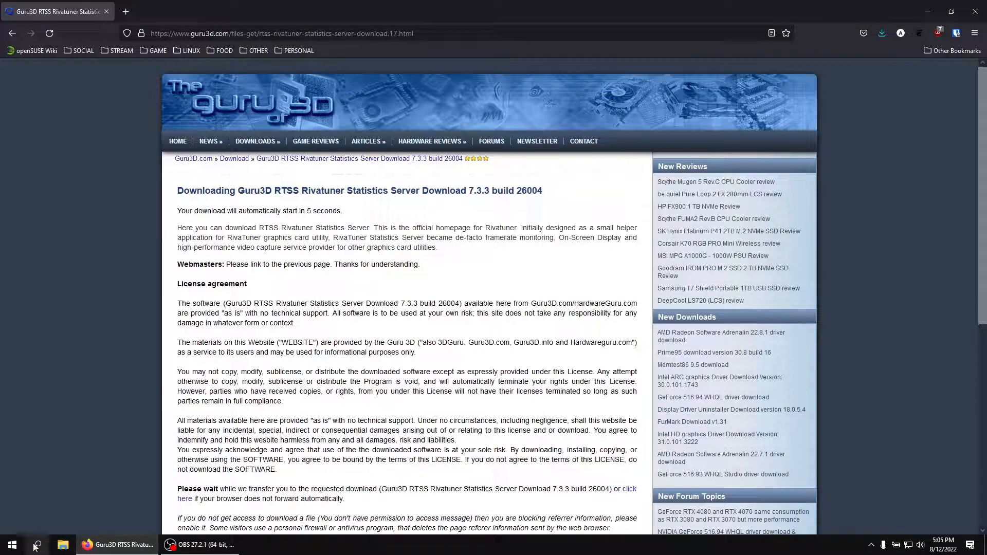
# - Search for RivaTuner and reopen the running RTSS window from the hidden tray icons
pyautogui.write('rivatu')
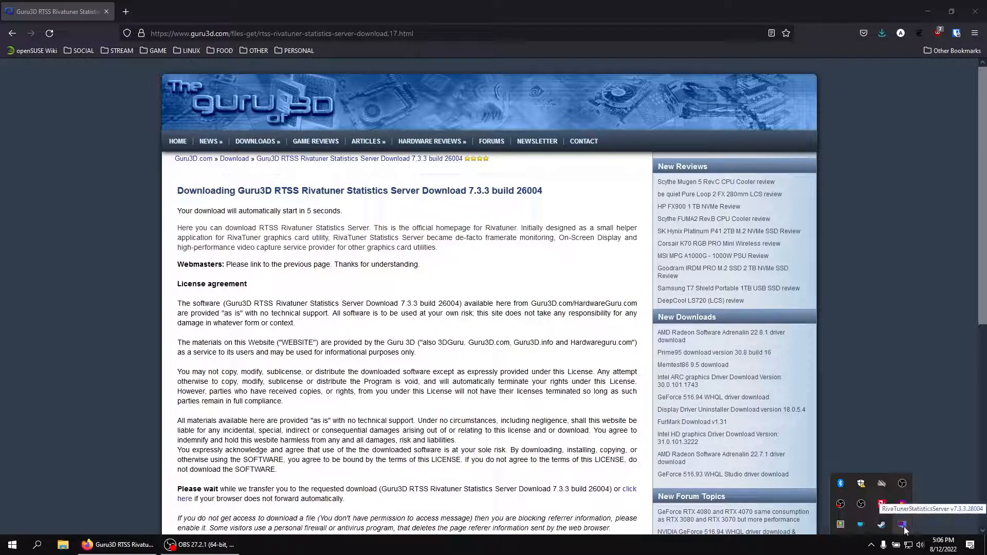
pyautogui.click(902, 524)
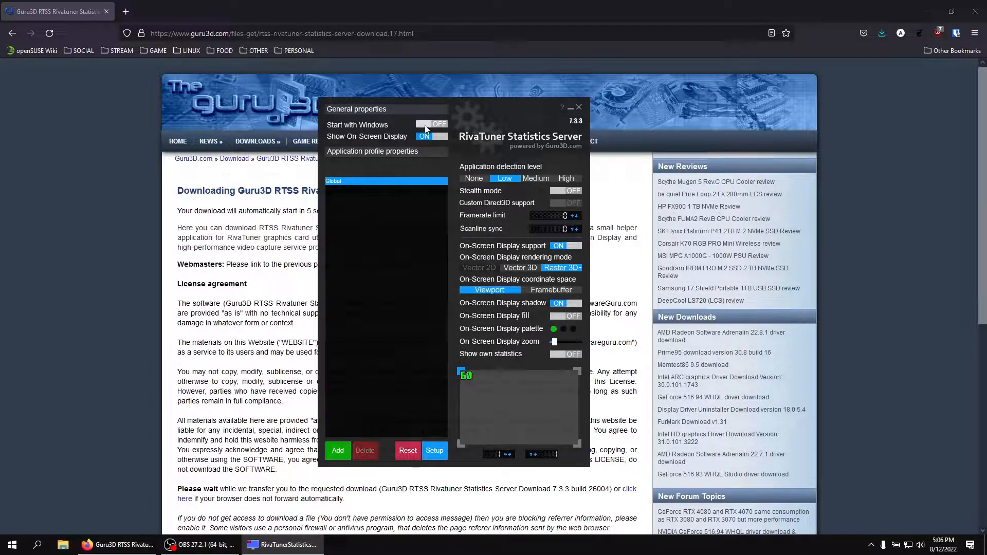
# - Switch on Start with Windows and Show own statistics, with a 60 FPS limit
pyautogui.click(431, 123)
pyautogui.write('60')
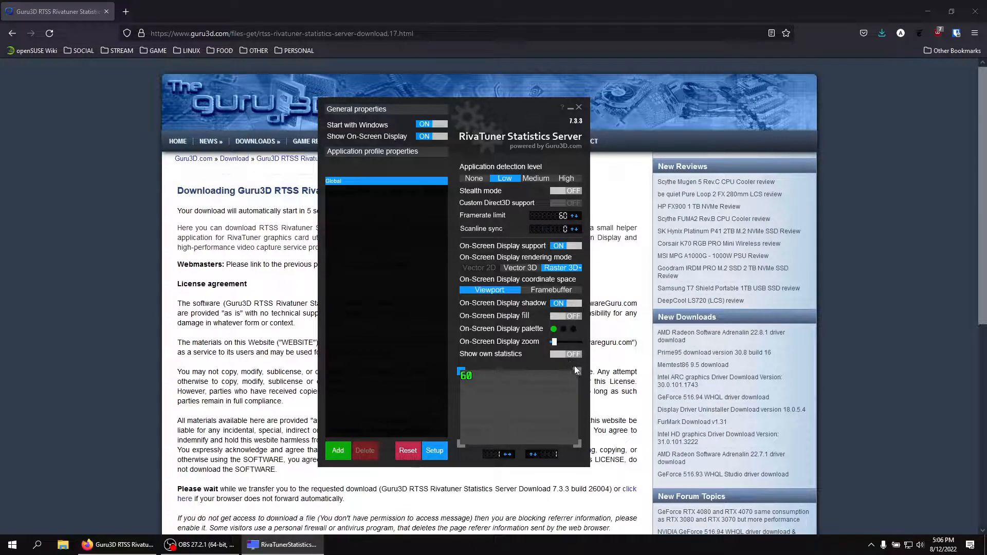
pyautogui.click(564, 353)
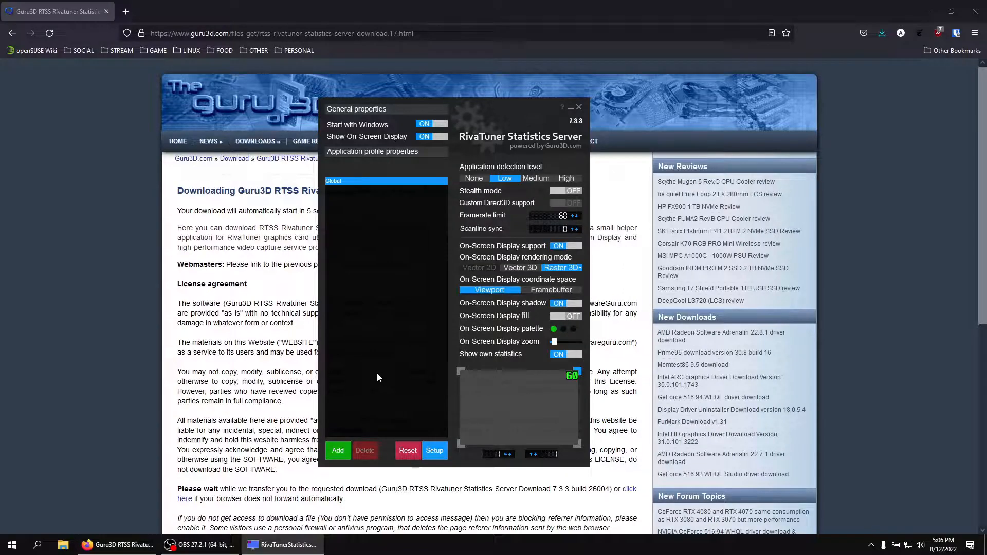
# - In RTSS Setup, tick 'Enable frametime history overlay'
pyautogui.click(434, 450)
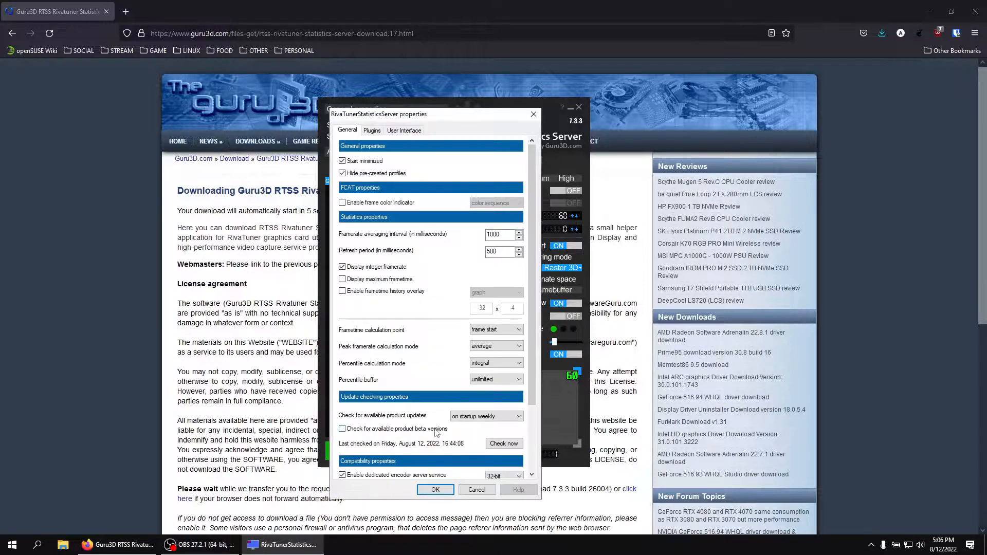
pyautogui.moveTo(352, 299)
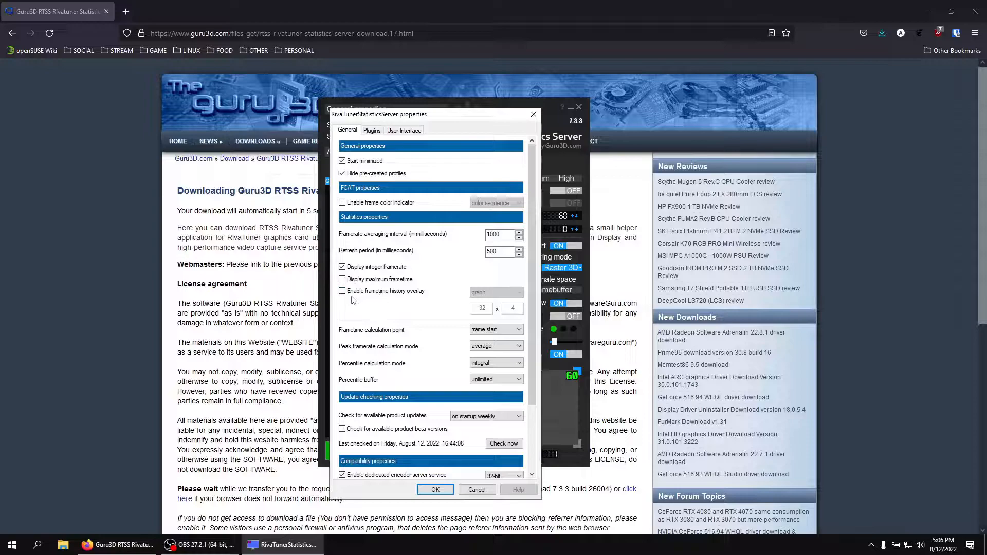
pyautogui.click(342, 291)
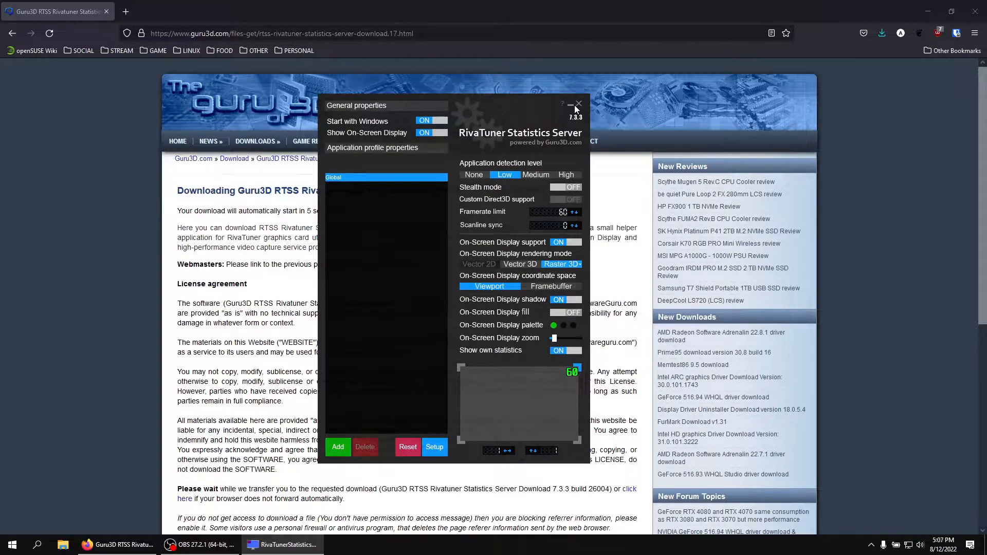
# - Close RTSS, launch Steam, and start TEKKEN 7 from the library
pyautogui.click(11, 544)
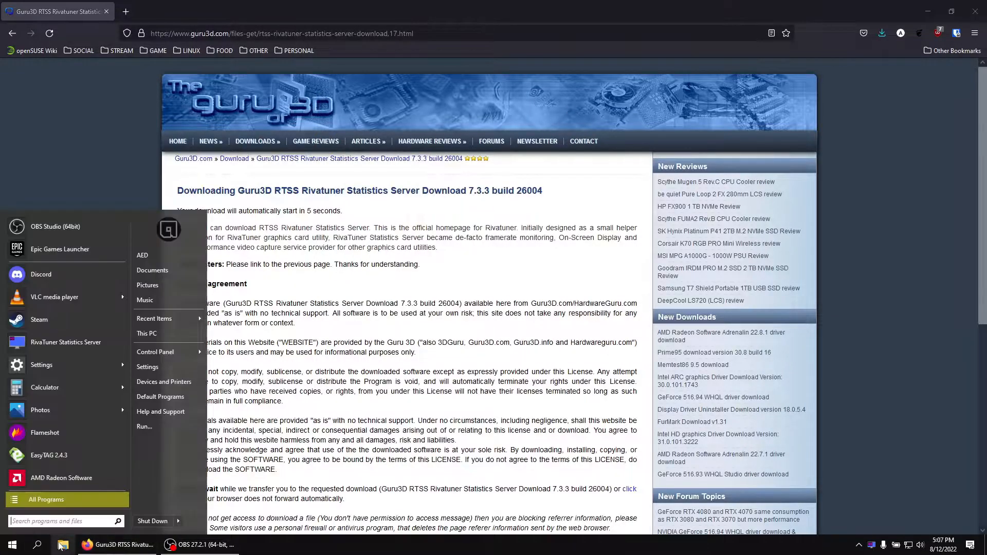
pyautogui.click(259, 545)
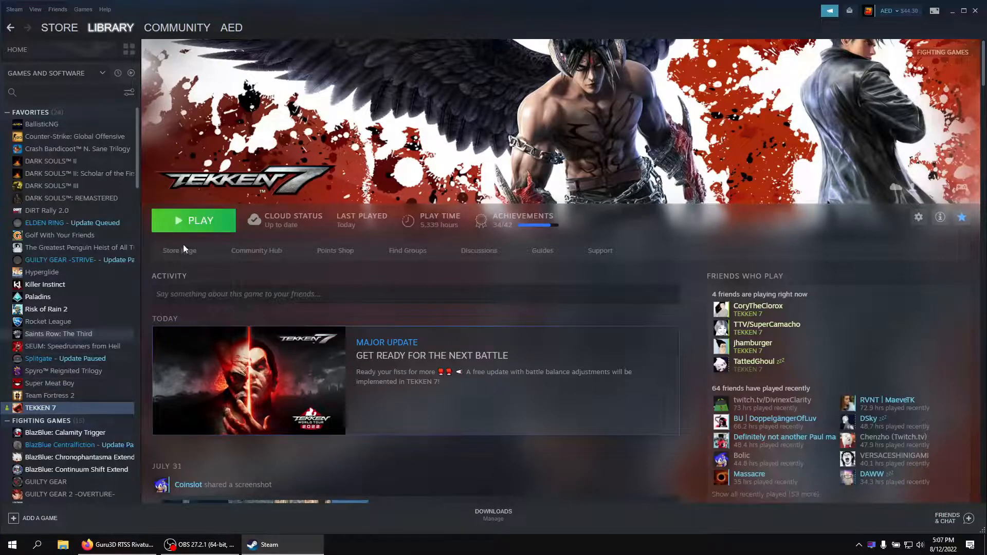
pyautogui.click(194, 220)
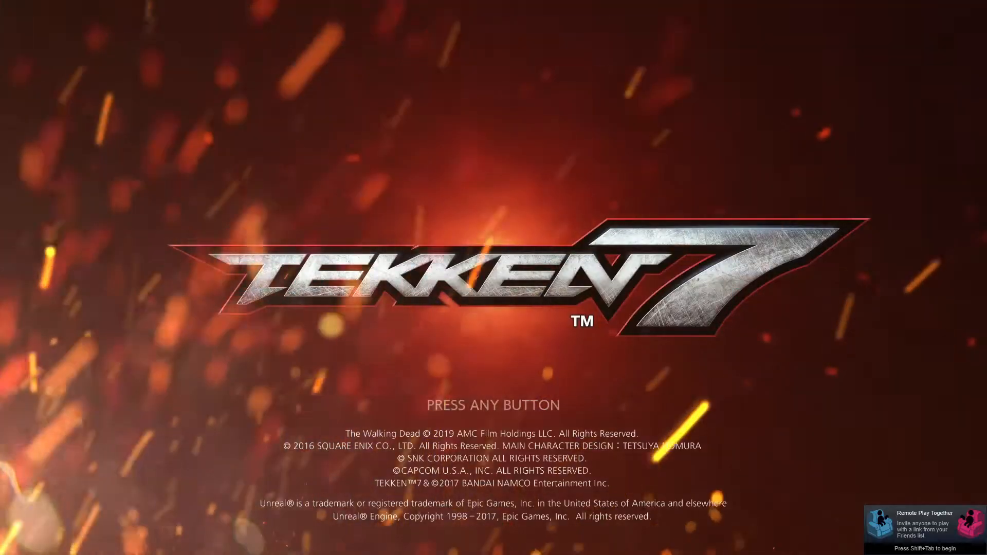
# - Get past the Tekken 7 title screen and choose an Offline mode
pyautogui.press('enter')
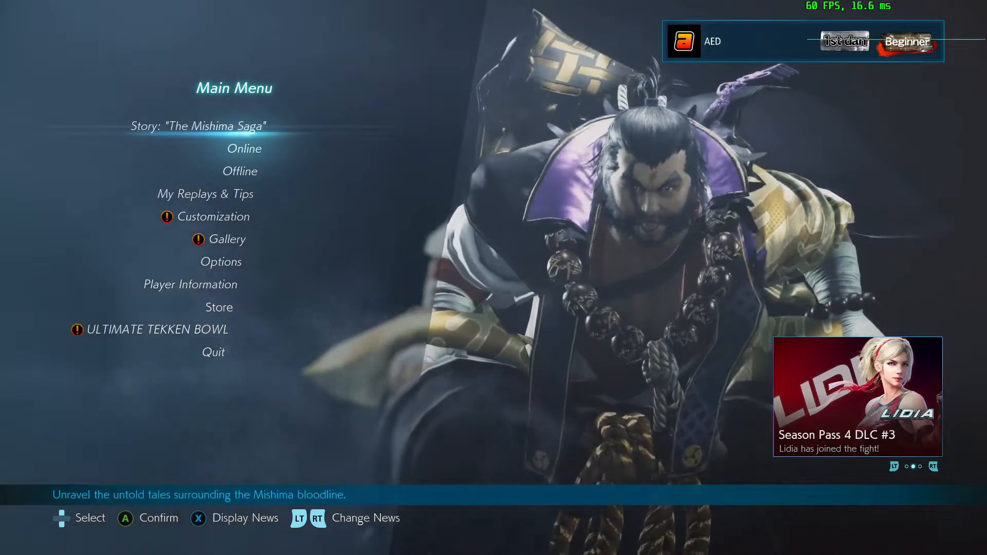
pyautogui.press('RT')
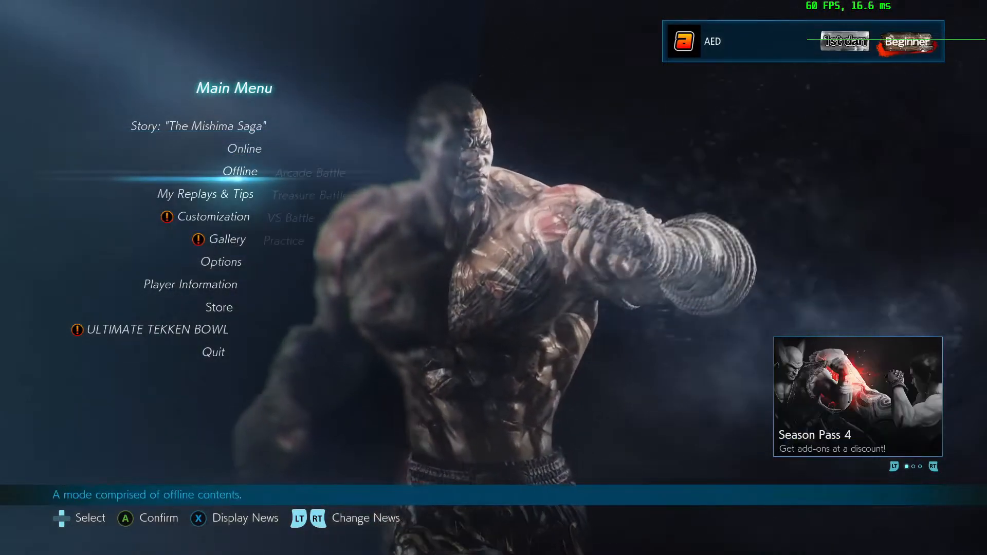
pyautogui.click(240, 171)
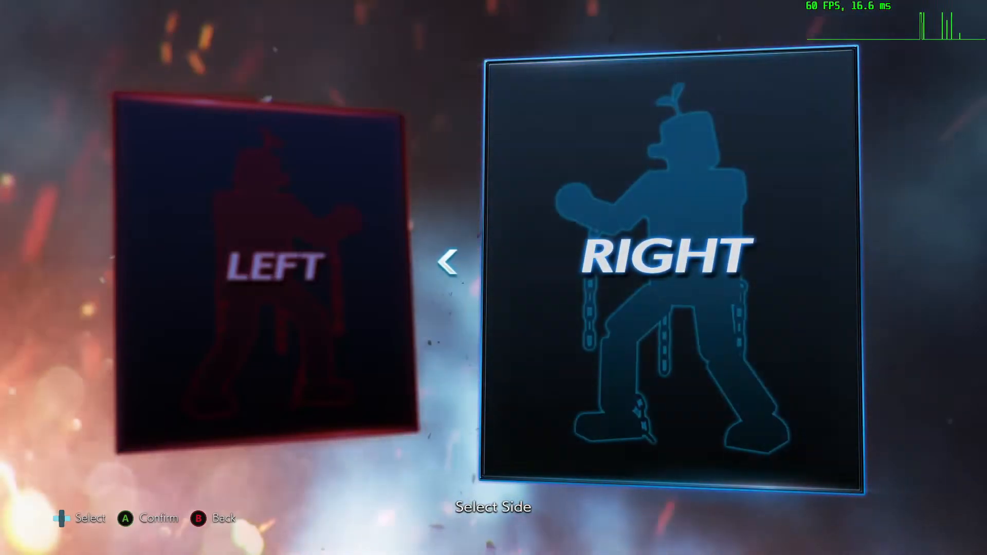